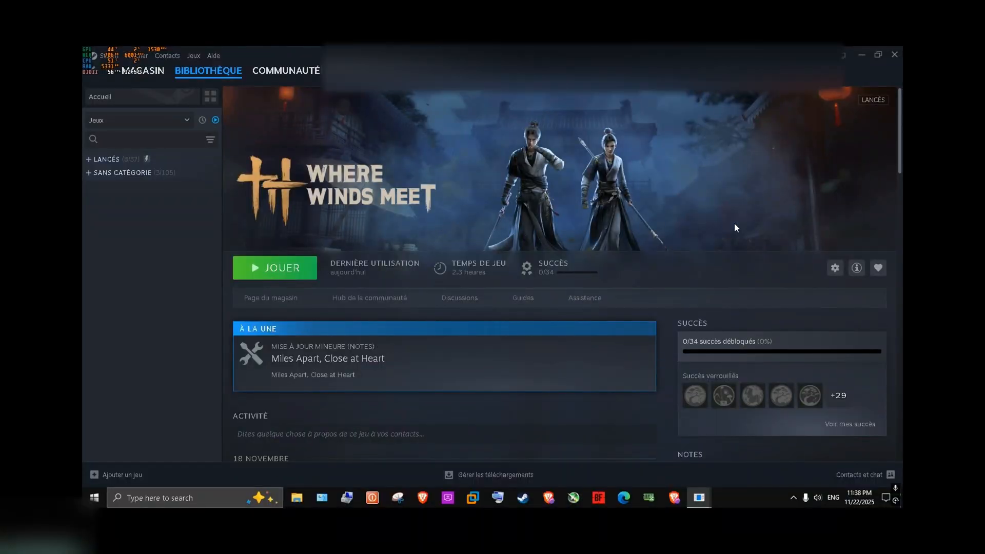
Set Where Winds Meet's Steam launch option to 'Demander au démarrage du jeu' via Propriétés
{"action": "left_click", "coordinate": [834, 268]}
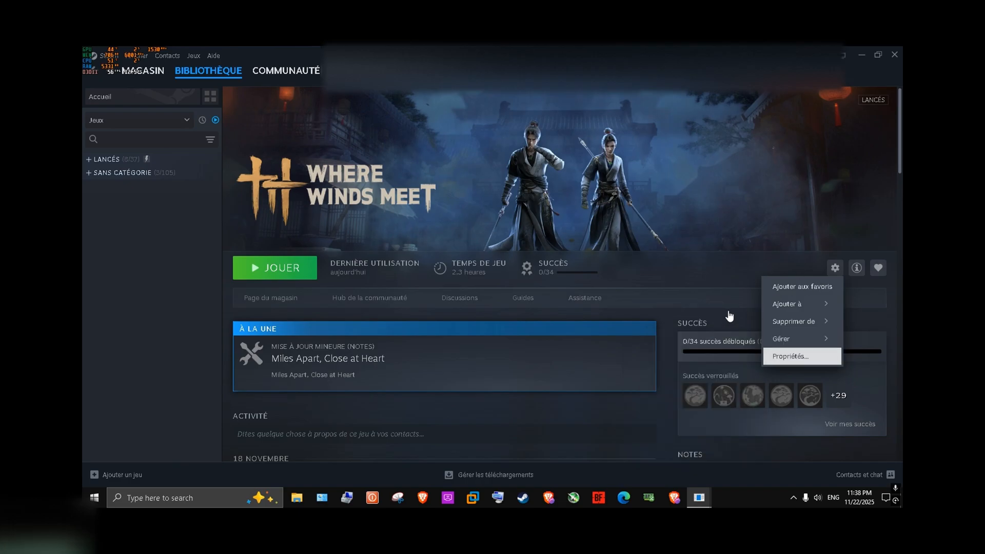
{"action": "left_click", "coordinate": [790, 356]}
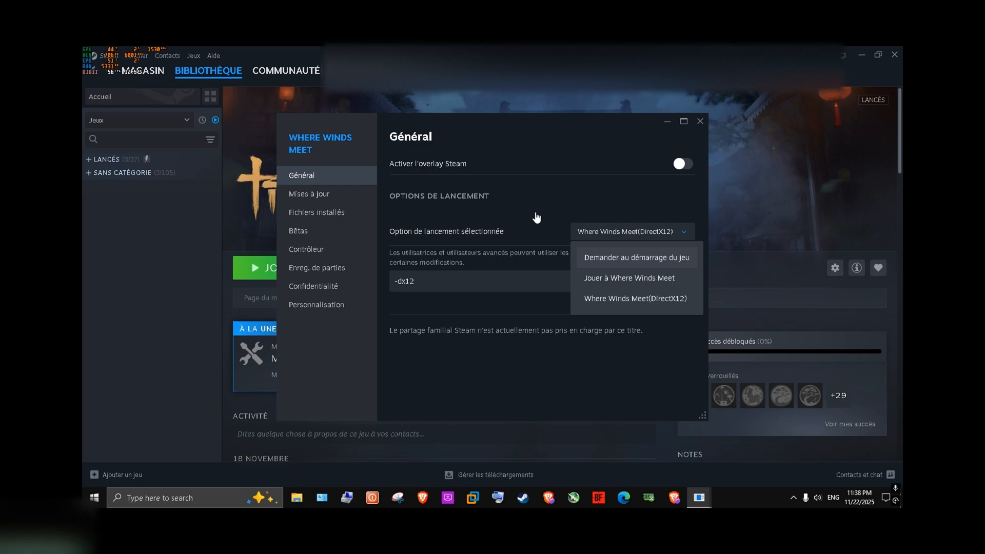
{"action": "mouse_move", "coordinate": [584, 217]}
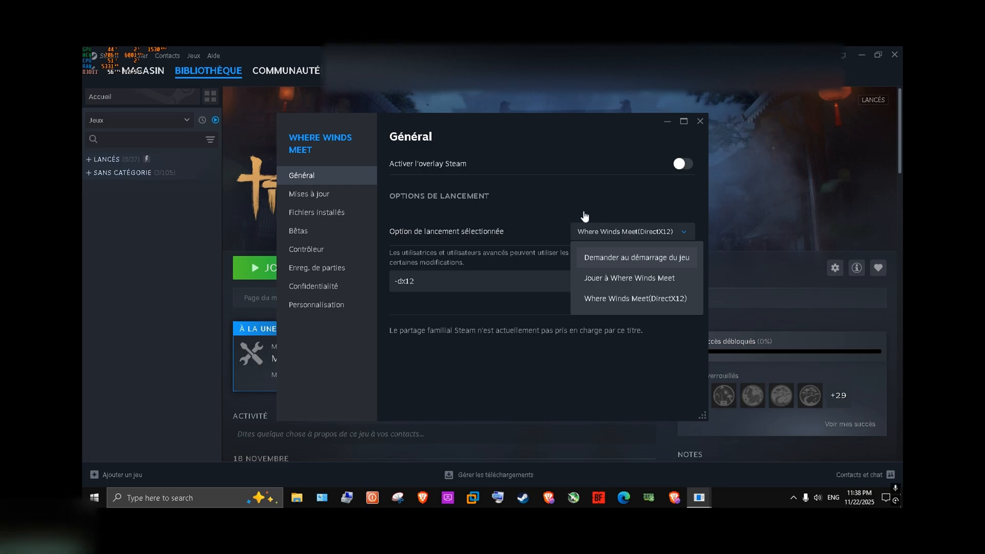
{"action": "mouse_move", "coordinate": [522, 213]}
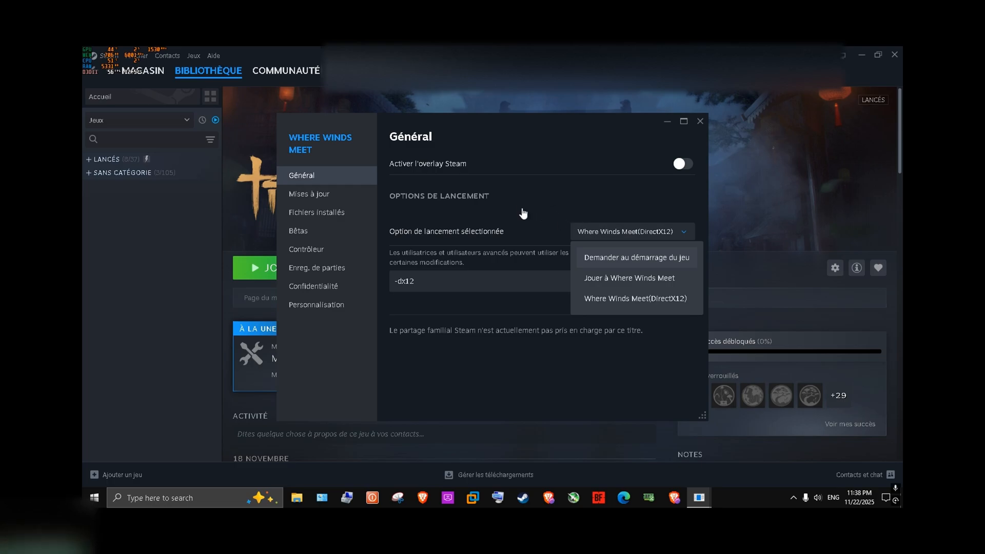
{"action": "left_click", "coordinate": [635, 257]}
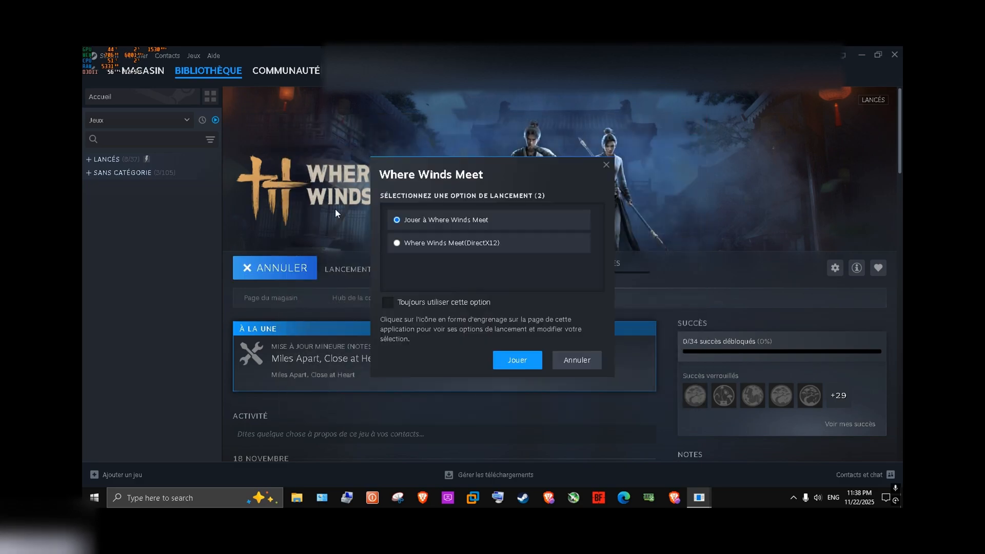
{"action": "mouse_move", "coordinate": [329, 170]}
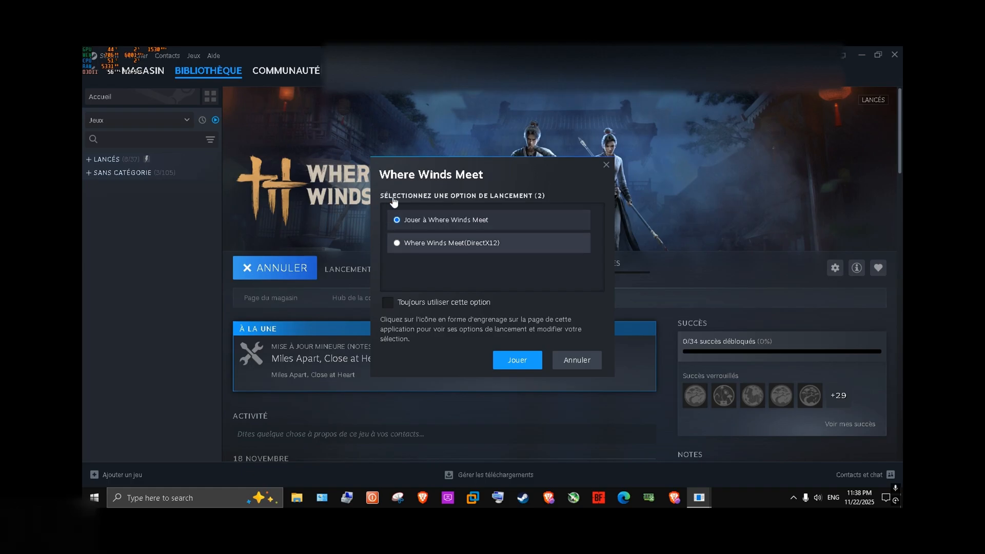
Launch the DirectX12 version with 'Toujours utiliser cette option' ticked so it becomes the default
{"action": "left_click", "coordinate": [396, 243]}
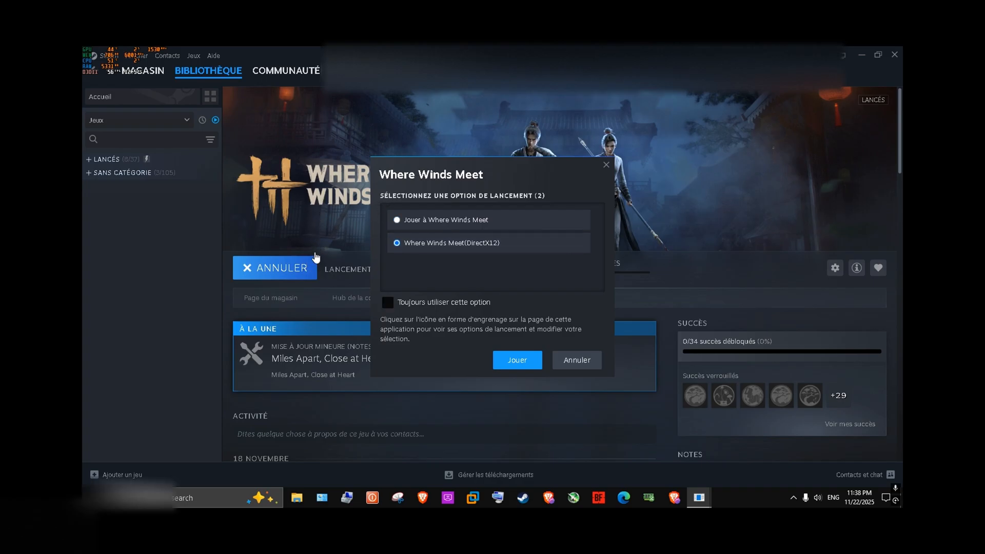
{"action": "left_click", "coordinate": [387, 302]}
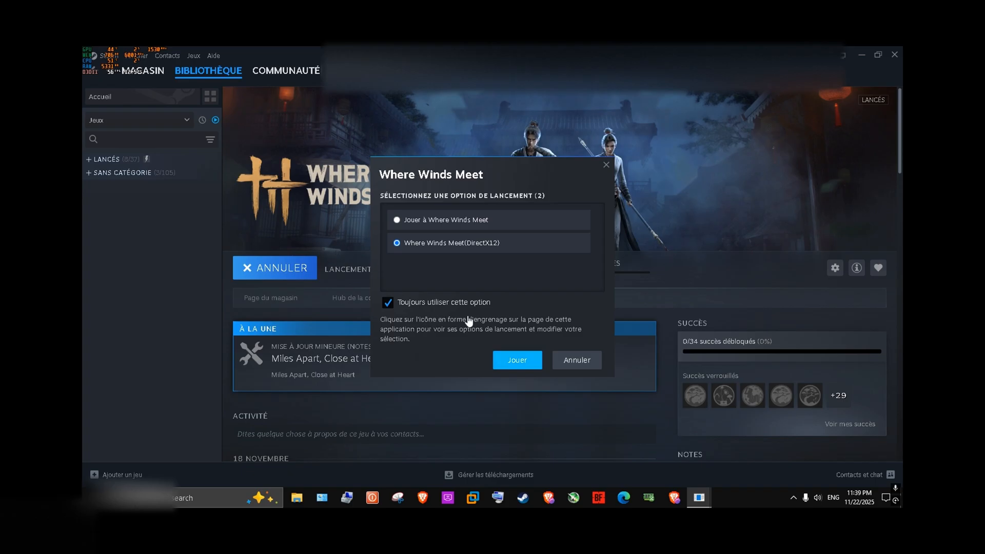
{"action": "left_click", "coordinate": [516, 360]}
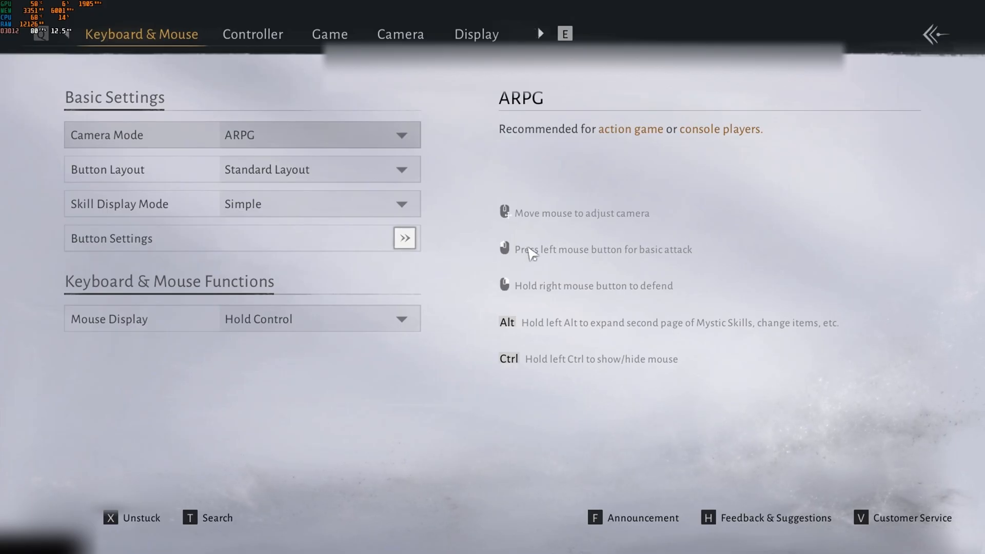
Turn on Max Frame Rate in NVIDIA global 3D settings at 80 FPS and confirm
{"action": "key", "text": "alt+tab"}
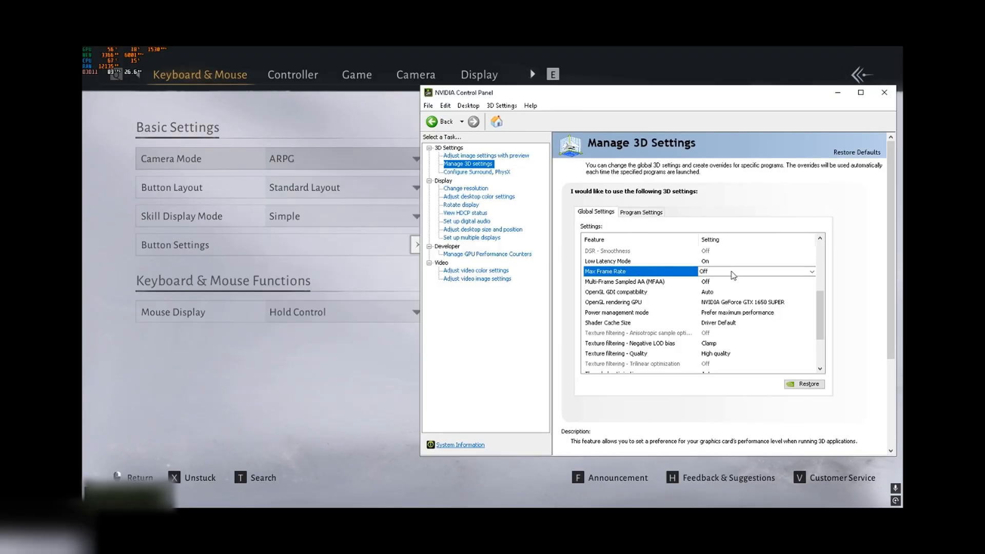
{"action": "scroll", "scroll_direction": "down", "scroll_amount": 3}
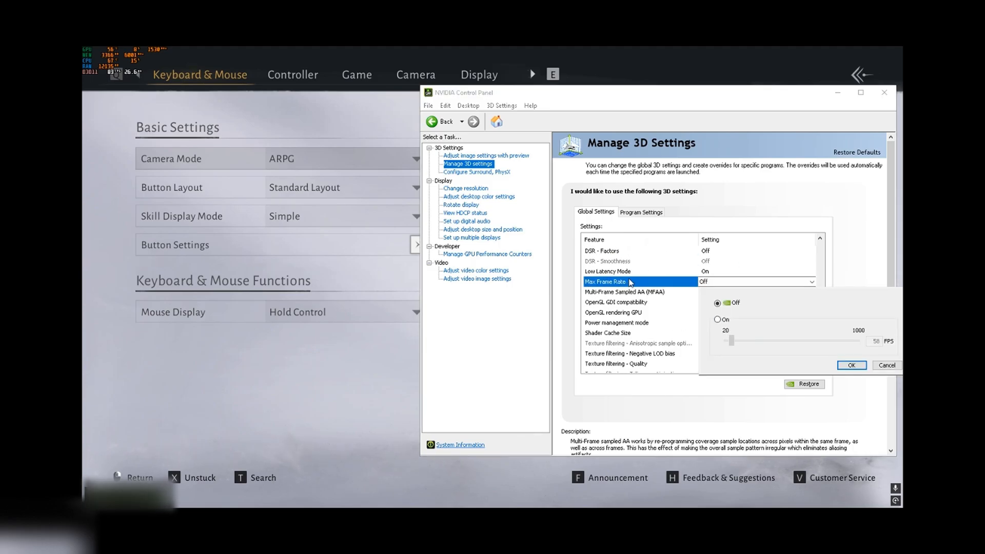
{"action": "left_click", "coordinate": [718, 319]}
{"action": "type", "text": "80"}
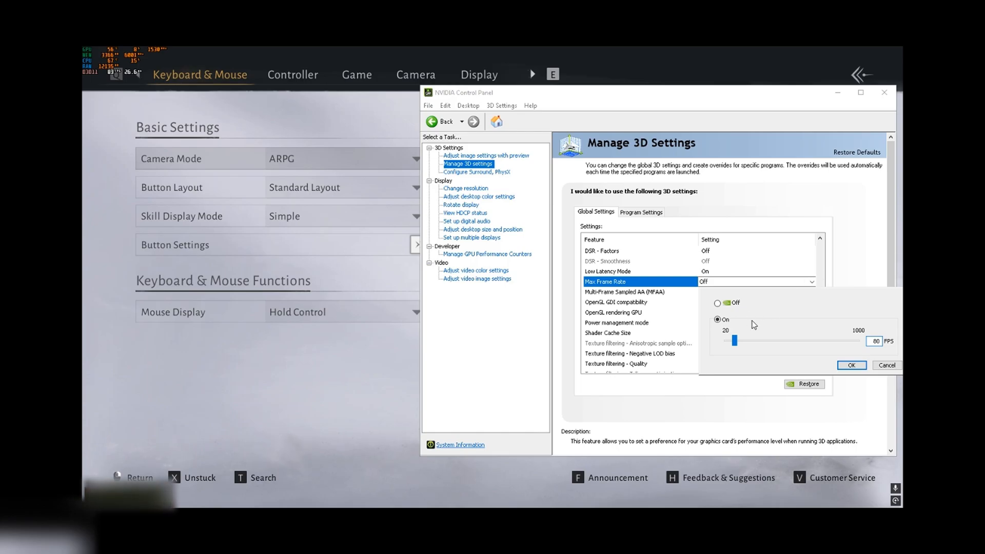
{"action": "left_click", "coordinate": [851, 365]}
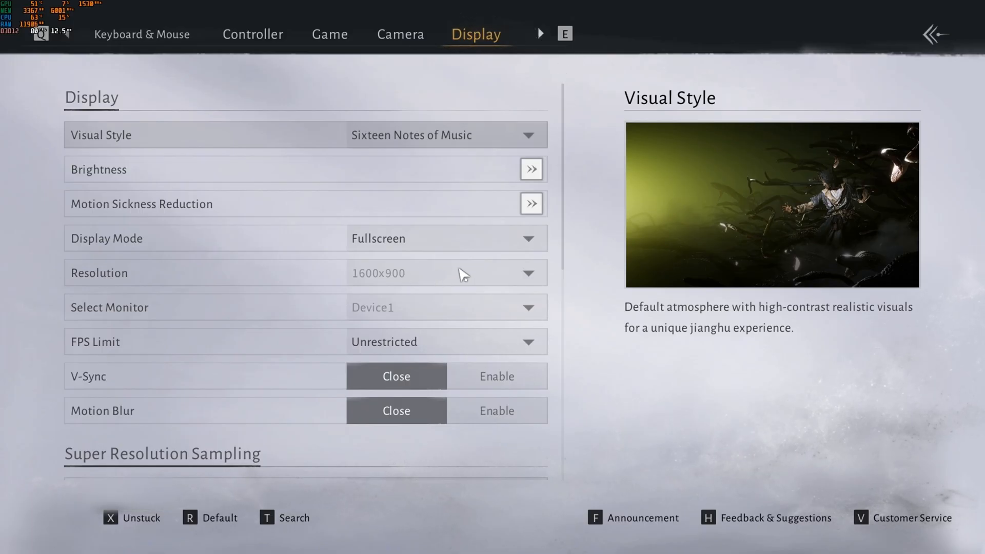
{"action": "mouse_move", "coordinate": [375, 281]}
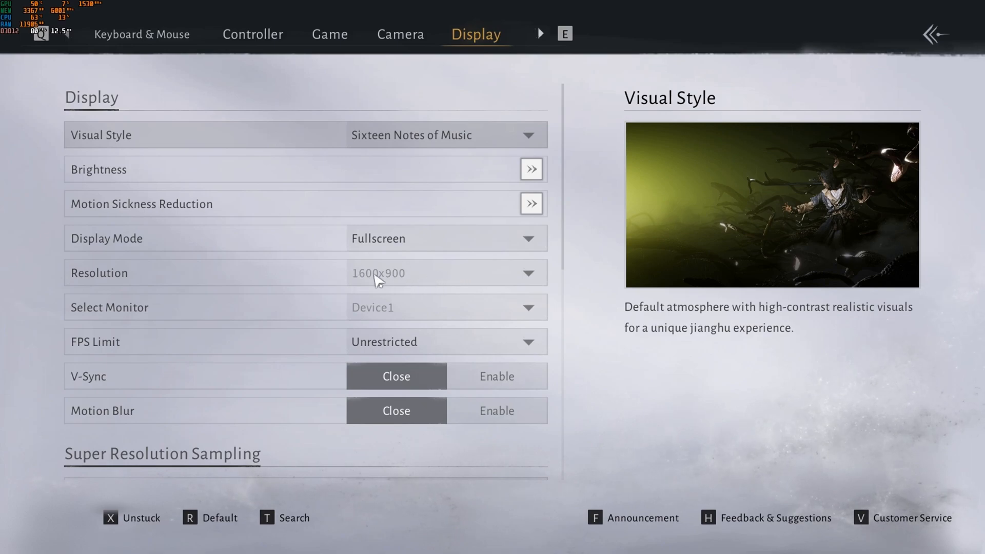
{"action": "mouse_move", "coordinate": [384, 286]}
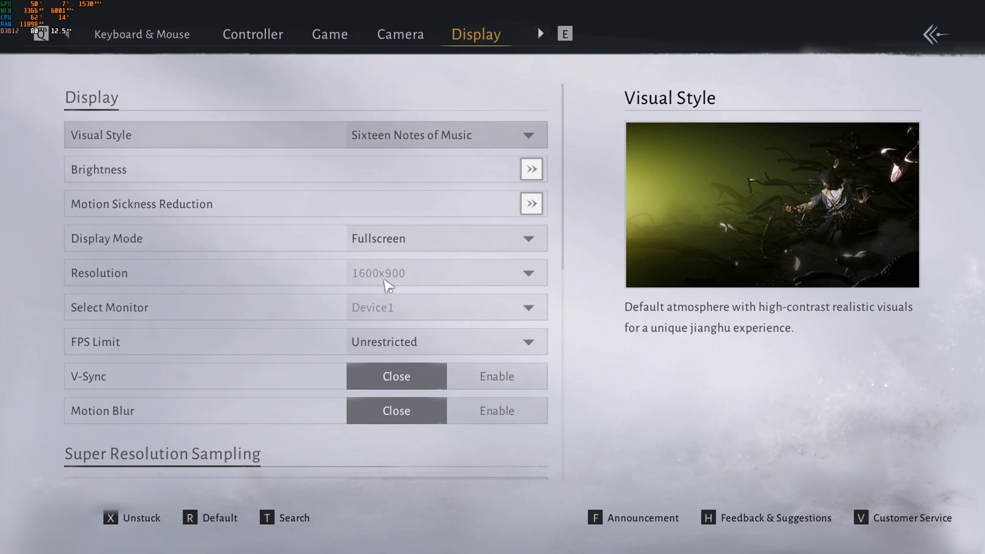
{"action": "mouse_move", "coordinate": [176, 89]}
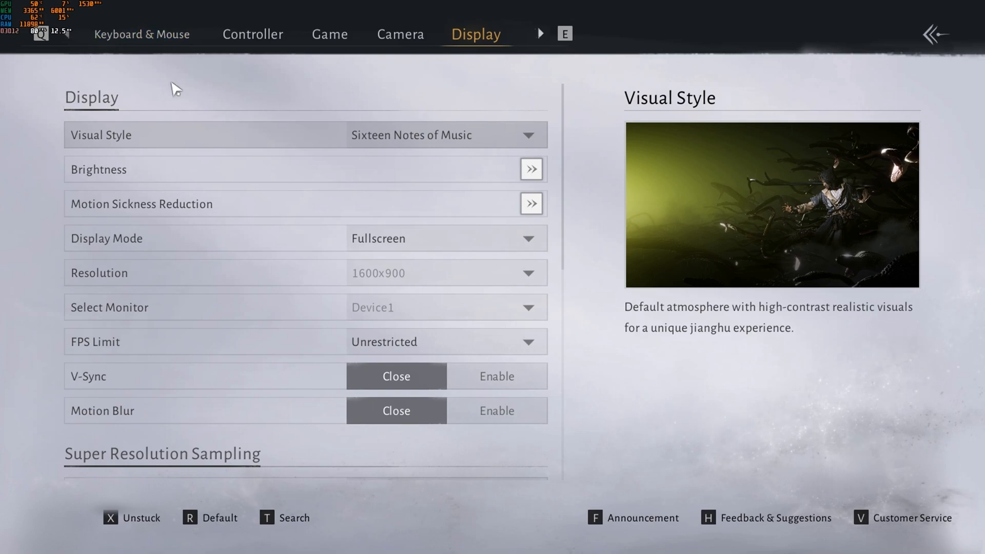
{"action": "mouse_move", "coordinate": [363, 278]}
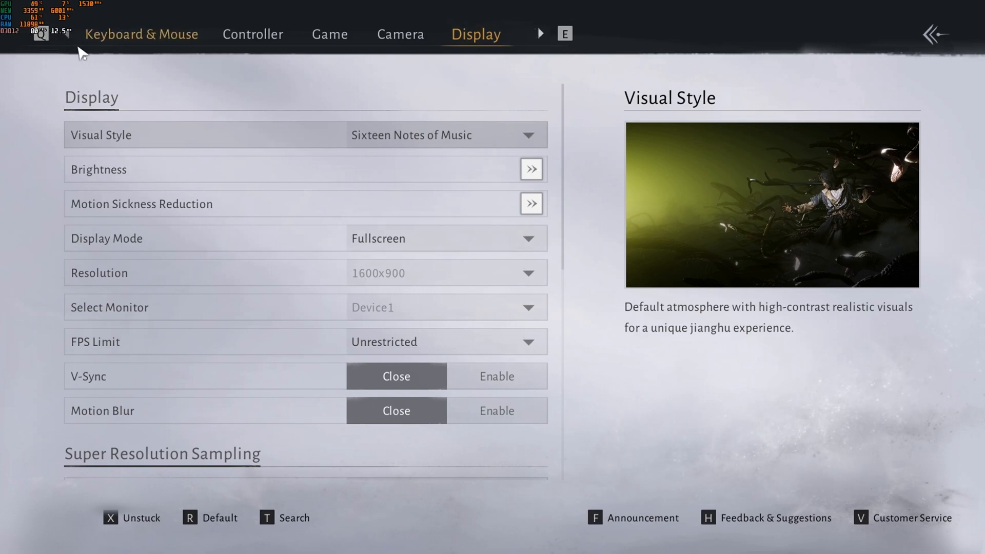
{"action": "mouse_move", "coordinate": [563, 214]}
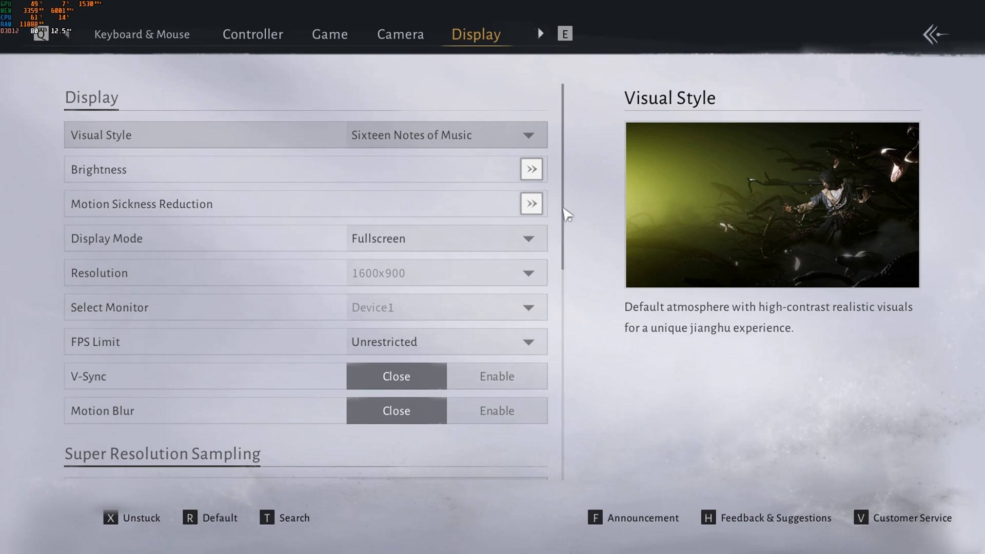
Scroll through the Display page covering FSR at quality 92, frame generation enabled and unrestricted FPS
{"action": "scroll", "scroll_direction": "down", "scroll_amount": 3}
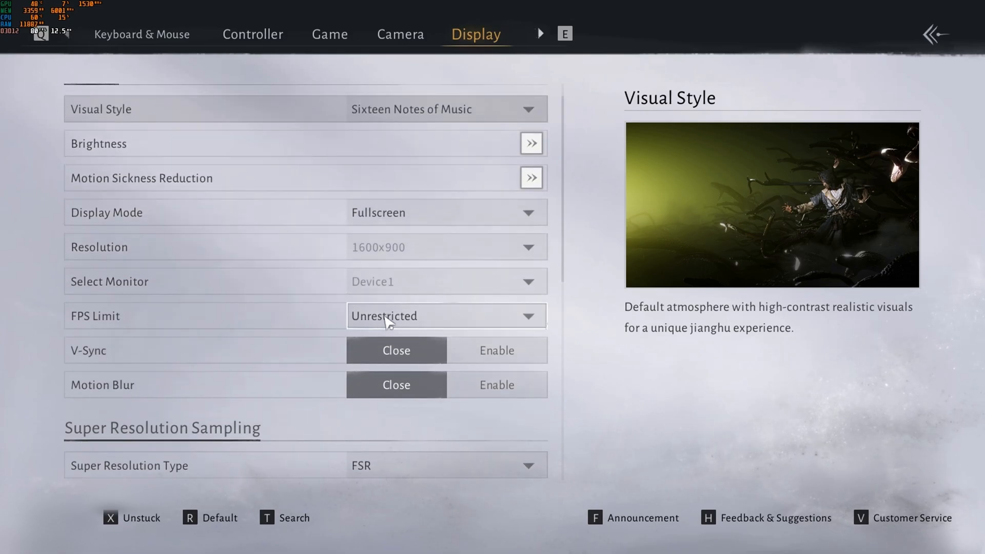
{"action": "mouse_move", "coordinate": [402, 315]}
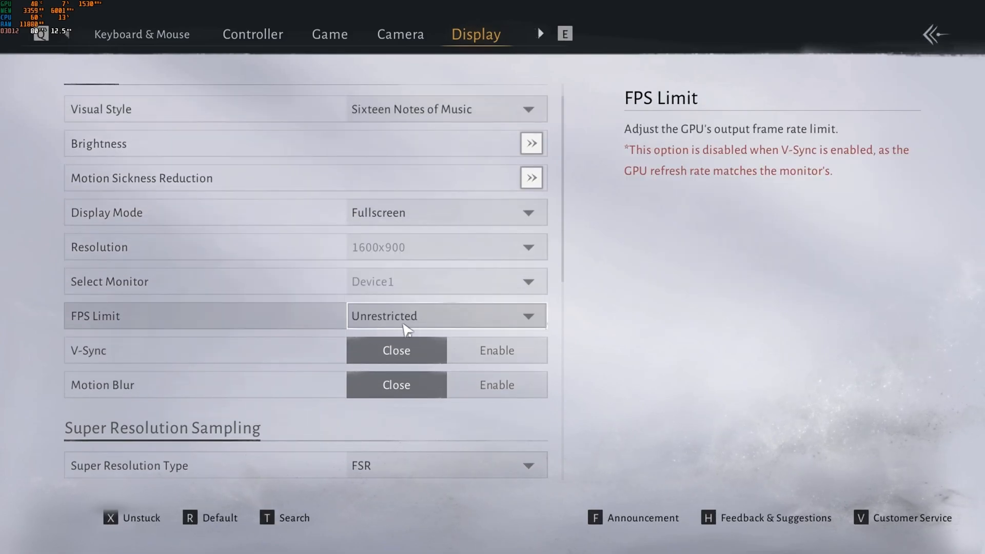
{"action": "mouse_move", "coordinate": [344, 388]}
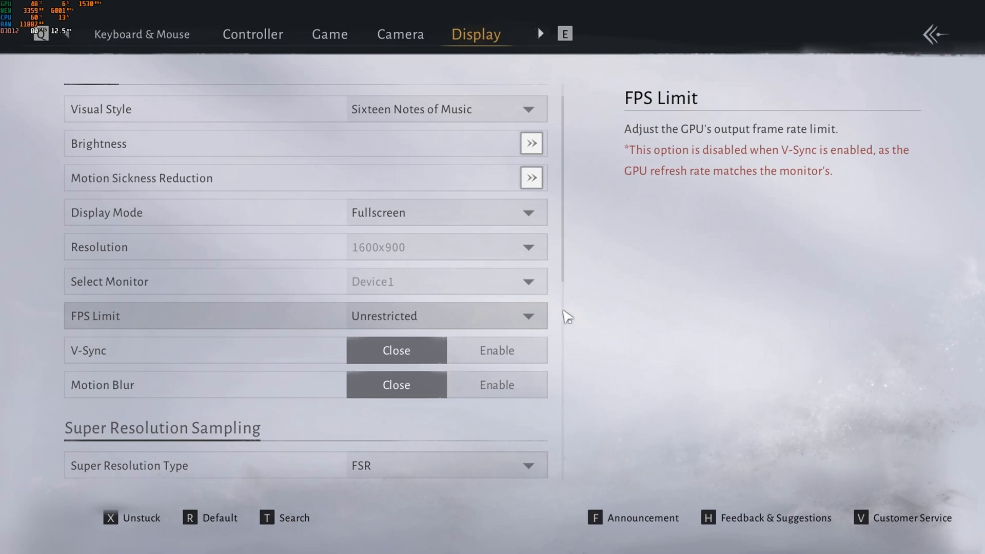
{"action": "mouse_move", "coordinate": [567, 271]}
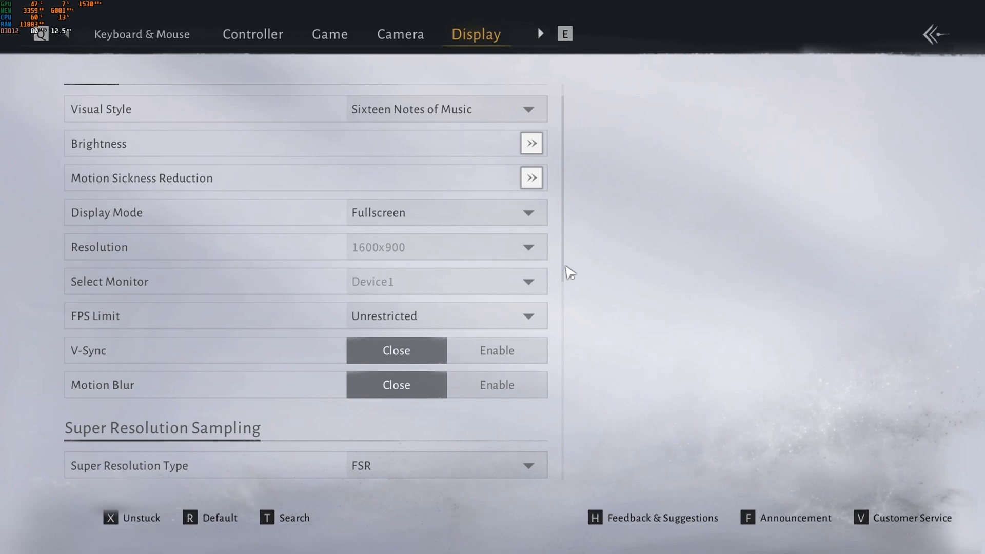
{"action": "scroll", "scroll_direction": "down", "scroll_amount": 3}
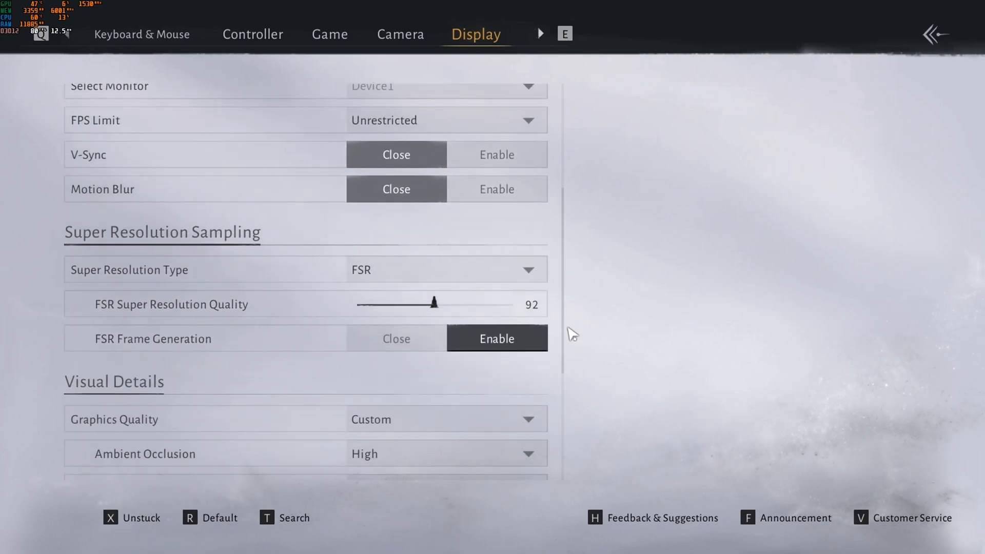
{"action": "mouse_move", "coordinate": [367, 278]}
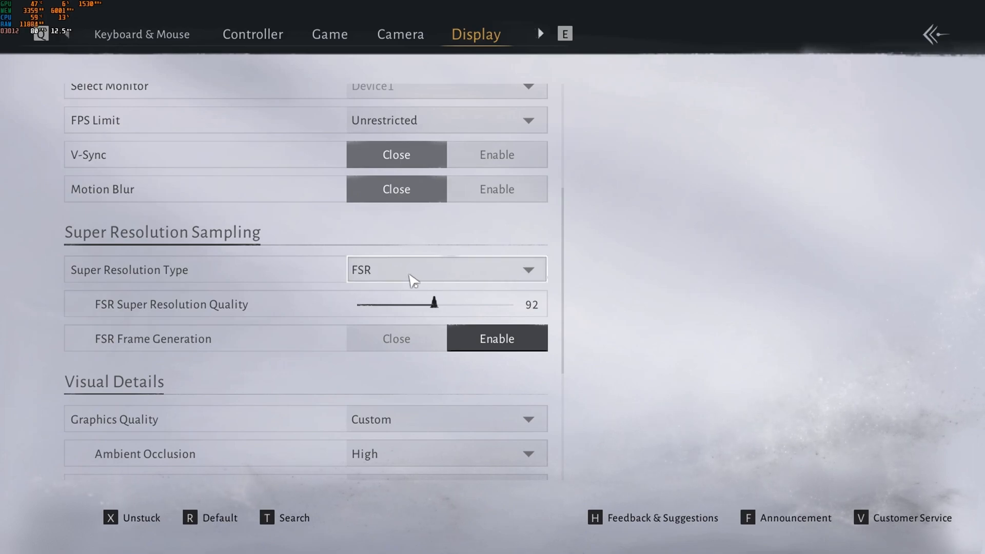
{"action": "scroll", "scroll_direction": "down", "scroll_amount": 3}
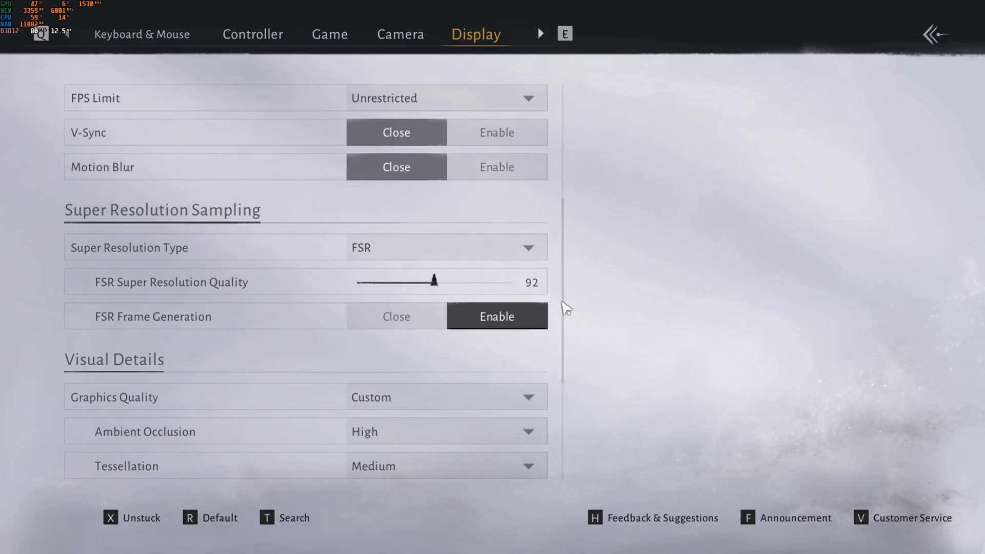
{"action": "mouse_move", "coordinate": [191, 293]}
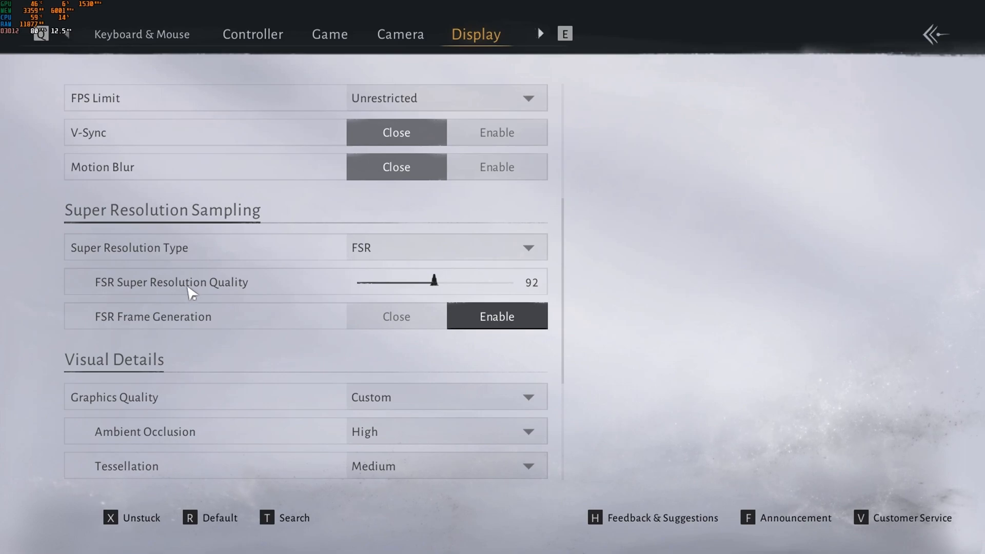
{"action": "mouse_move", "coordinate": [488, 288]}
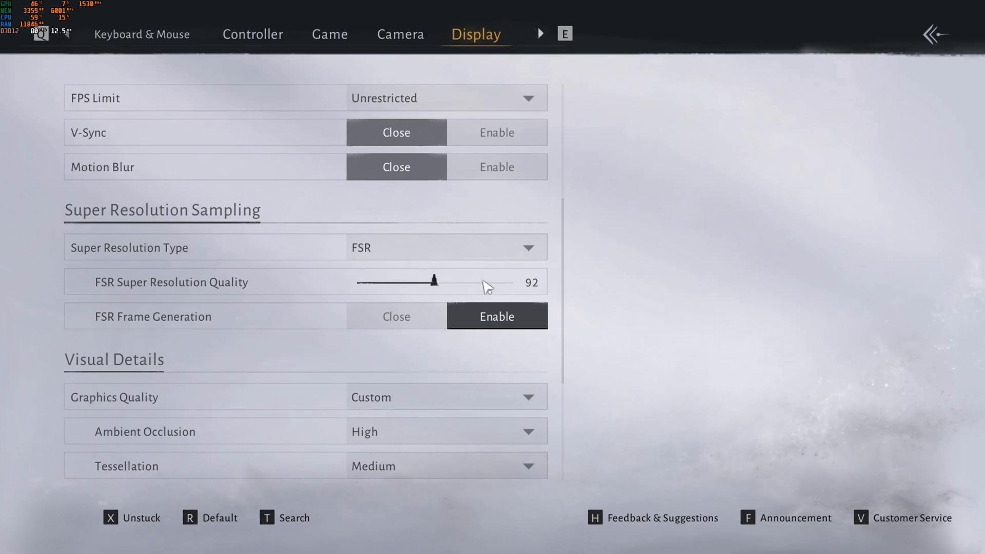
{"action": "mouse_move", "coordinate": [564, 294]}
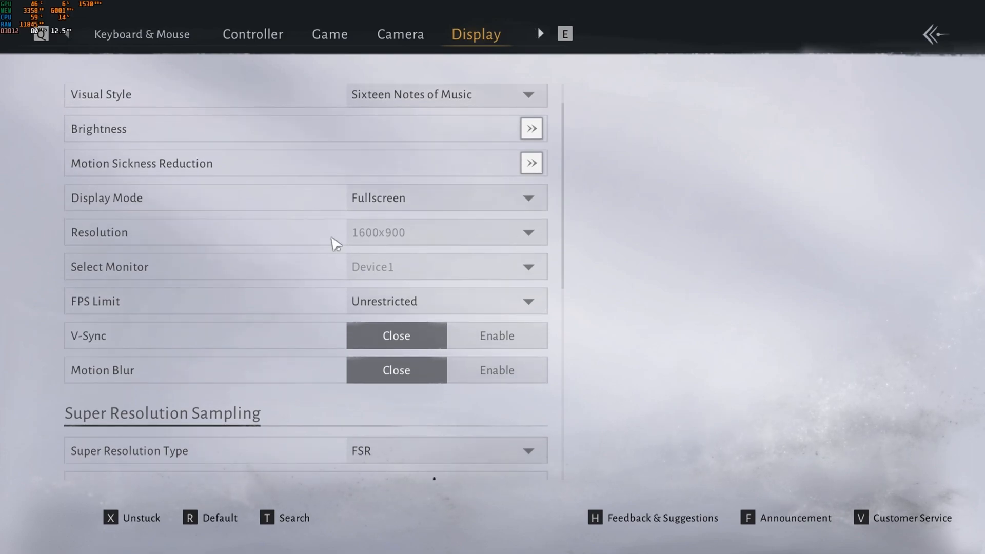
{"action": "mouse_move", "coordinate": [456, 243]}
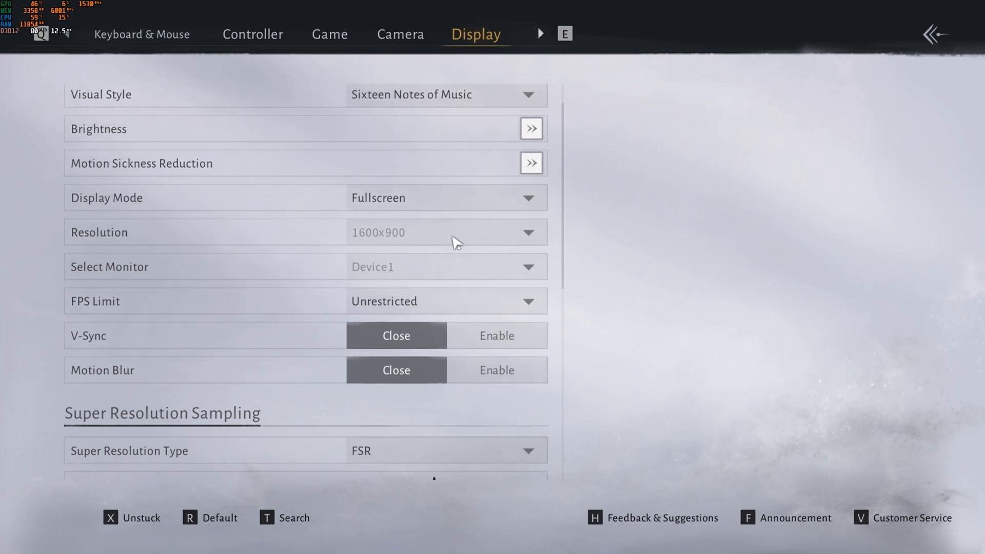
{"action": "scroll", "scroll_direction": "down", "scroll_amount": 3}
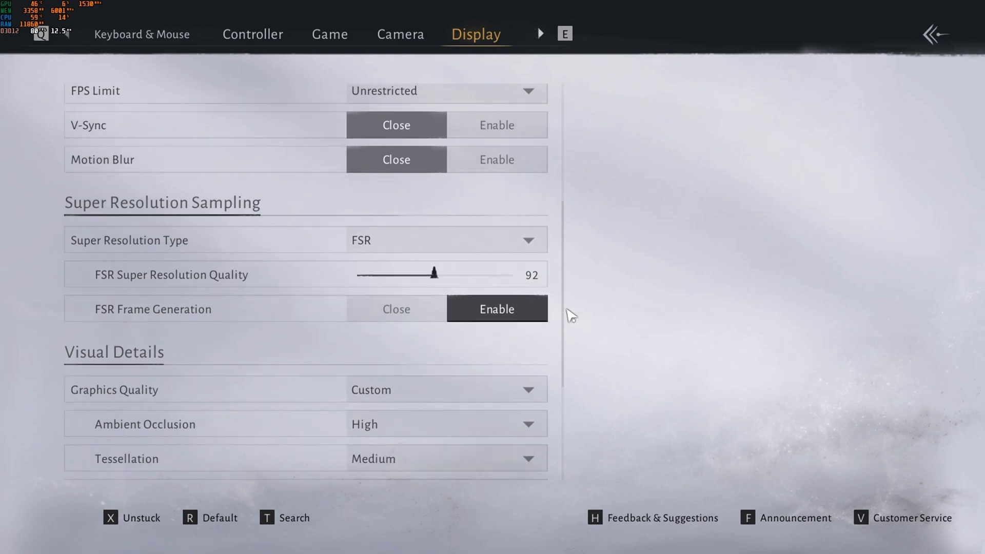
{"action": "mouse_move", "coordinate": [113, 308]}
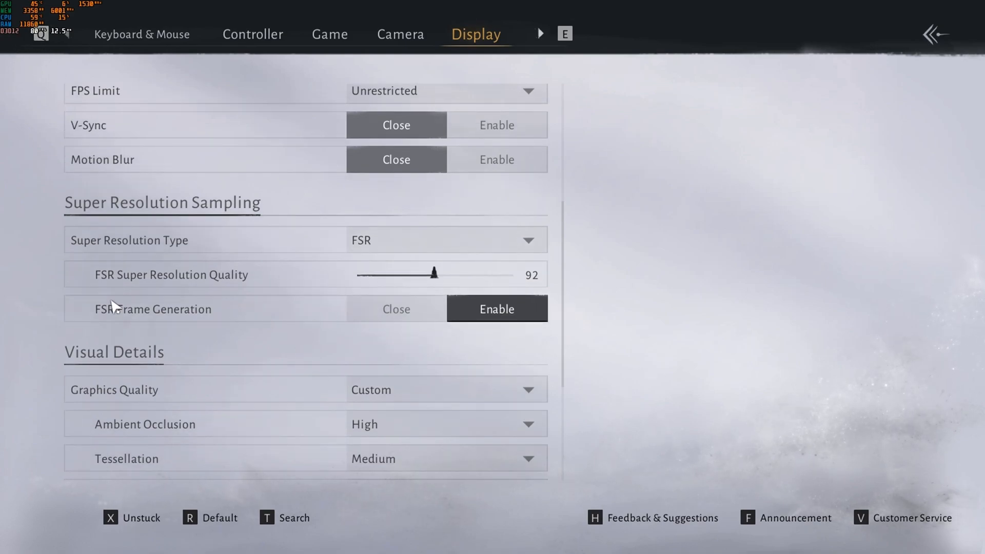
{"action": "mouse_move", "coordinate": [503, 308]}
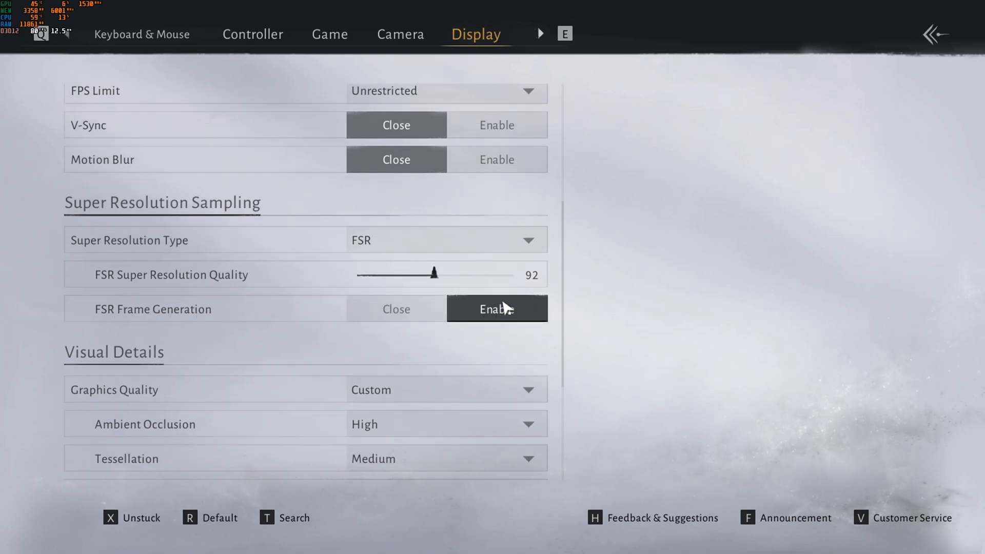
Lower View Distance to Low under Visual Details alongside the other Low quality options
{"action": "scroll", "scroll_direction": "down", "scroll_amount": 3}
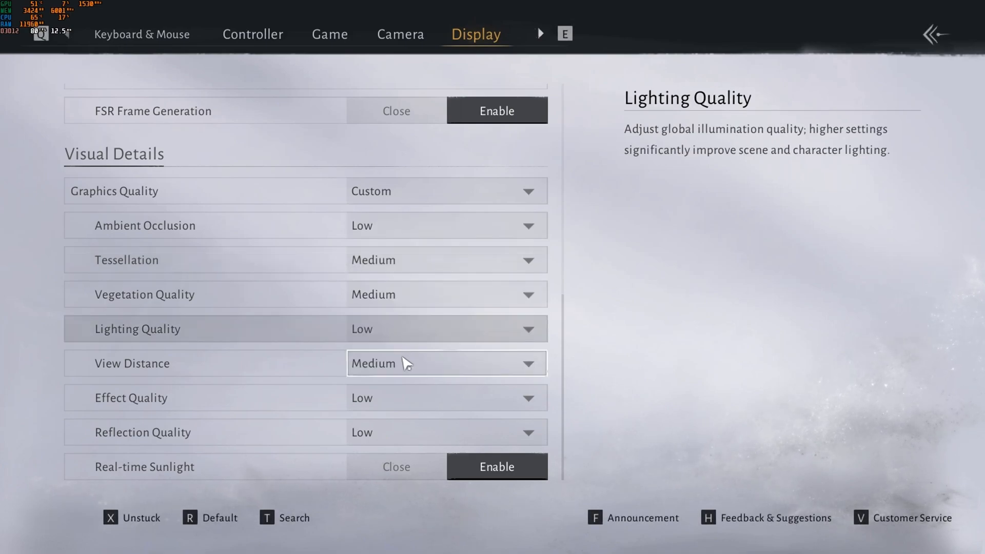
{"action": "left_click", "coordinate": [445, 363]}
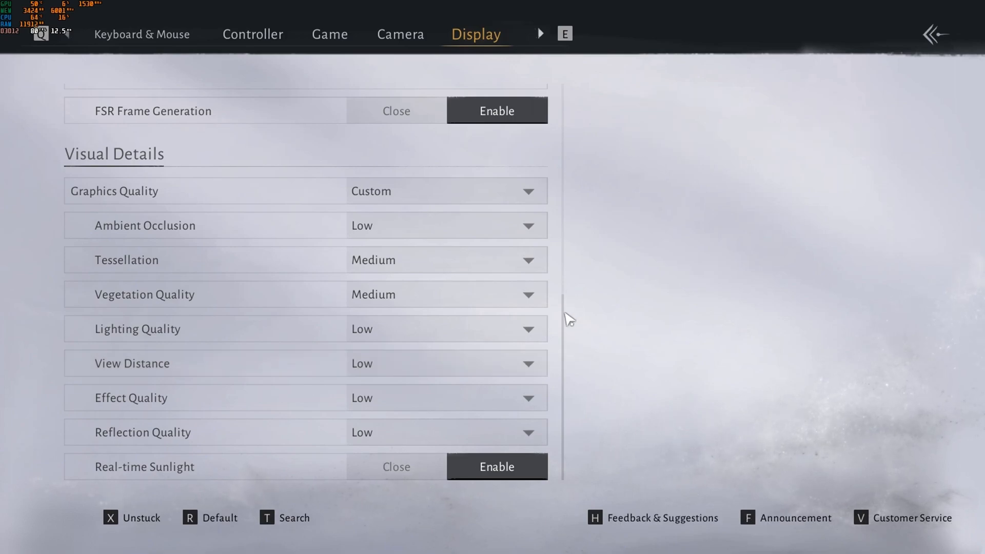
{"action": "mouse_move", "coordinate": [579, 344]}
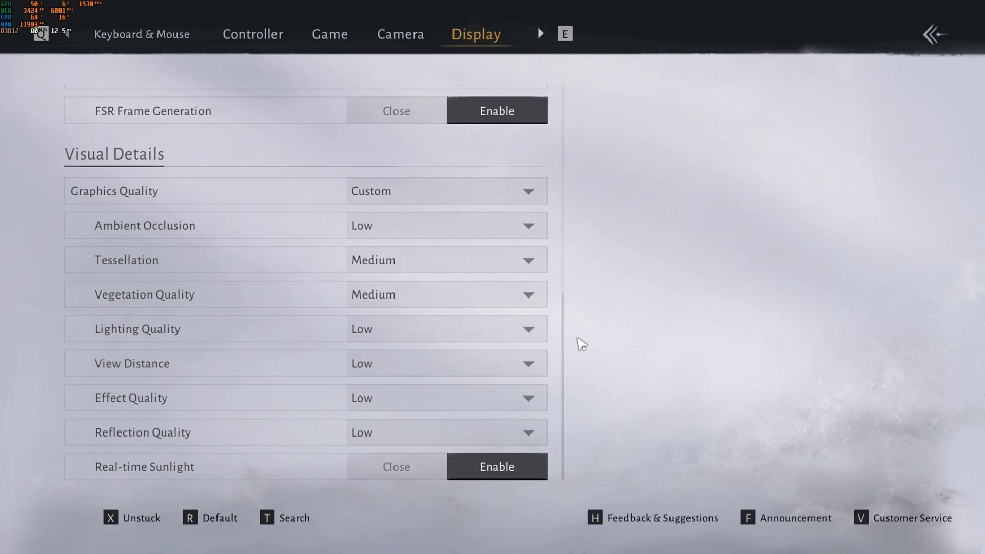
{"action": "mouse_move", "coordinate": [603, 346]}
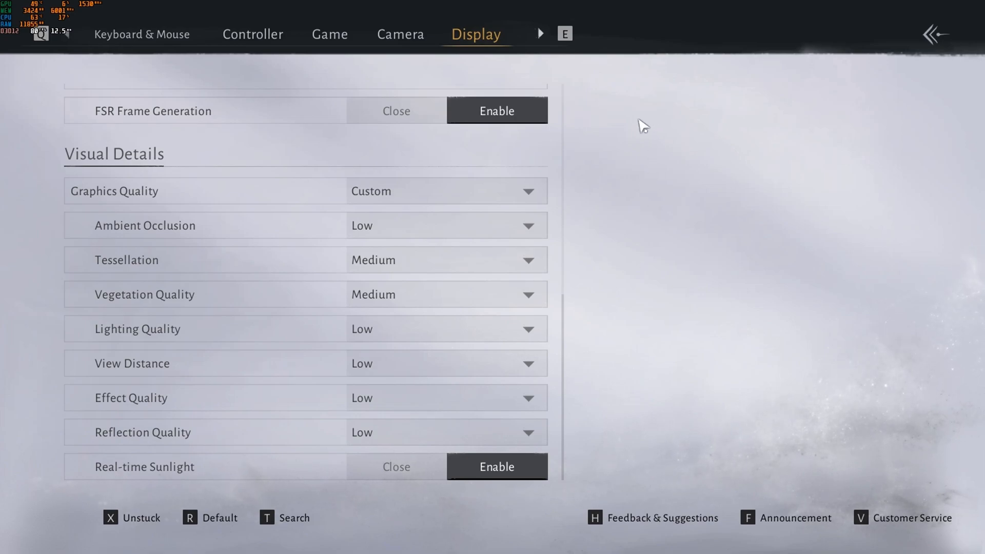
{"action": "mouse_move", "coordinate": [312, 250]}
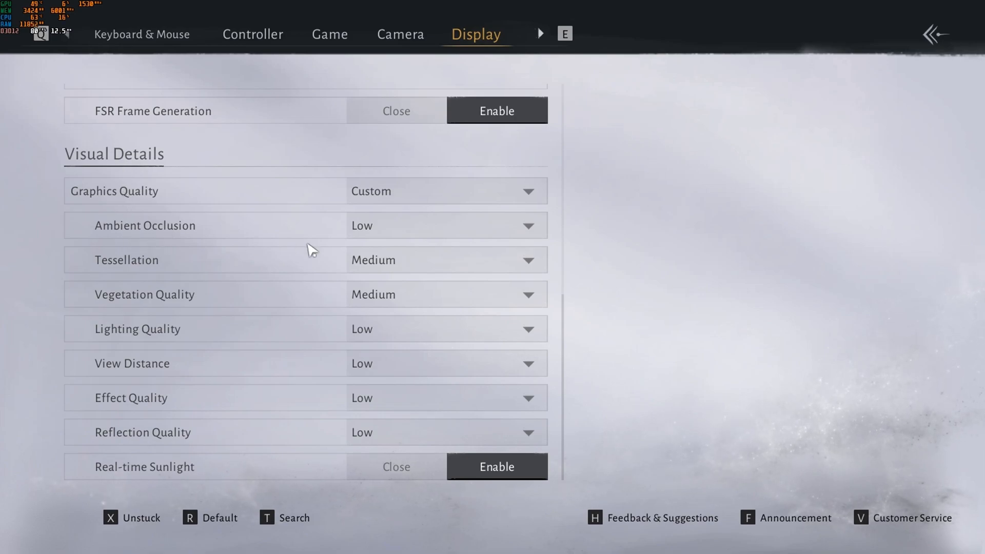
{"action": "mouse_move", "coordinate": [390, 283]}
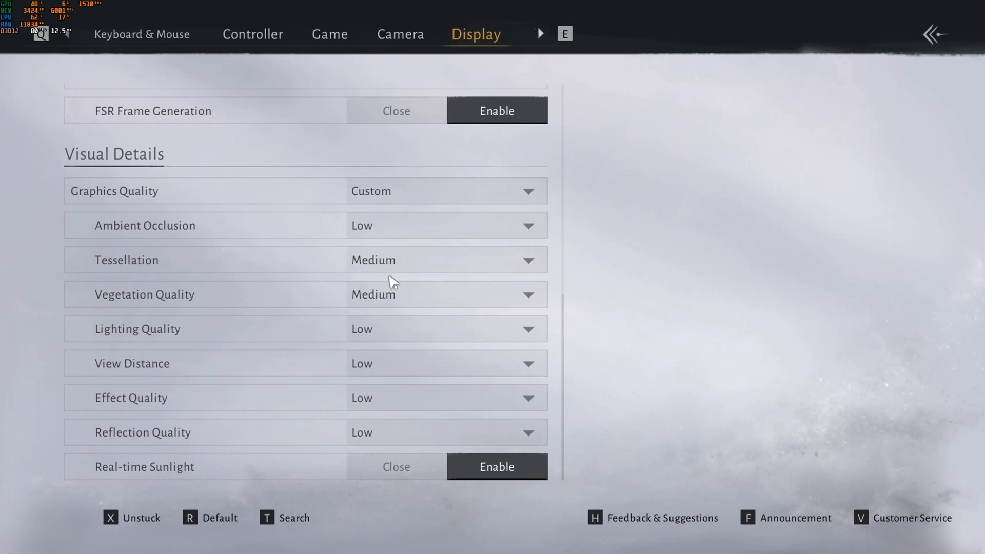
{"action": "mouse_move", "coordinate": [495, 303]}
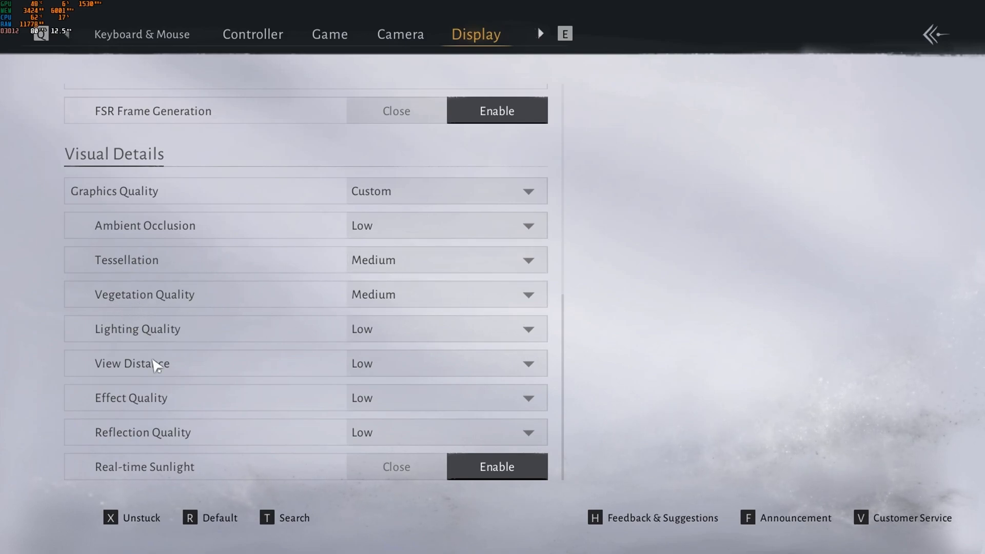
{"action": "mouse_move", "coordinate": [236, 404]}
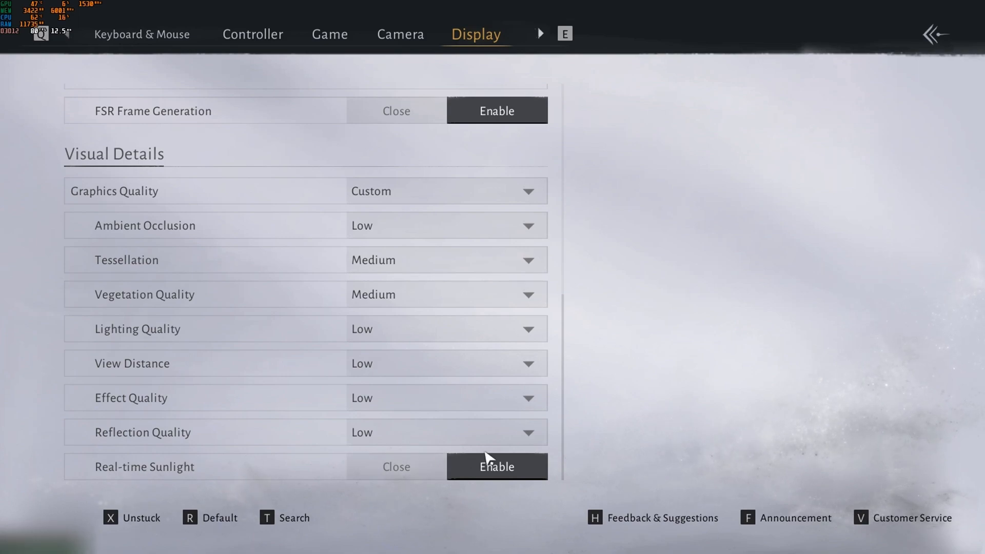
{"action": "mouse_move", "coordinate": [595, 374]}
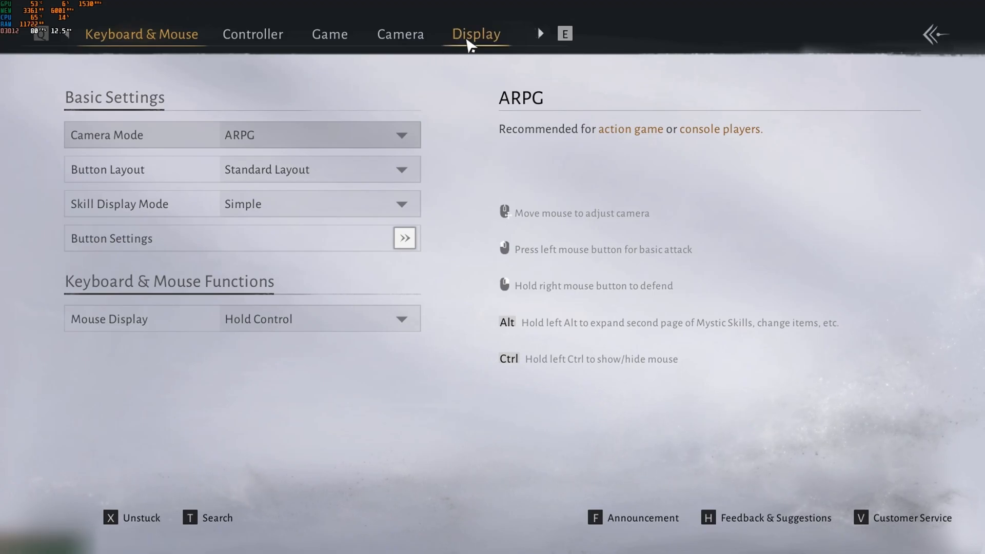
On the Display page, cap FPS Limit at 60 and set FSR Frame Generation to Close
{"action": "left_click", "coordinate": [475, 34]}
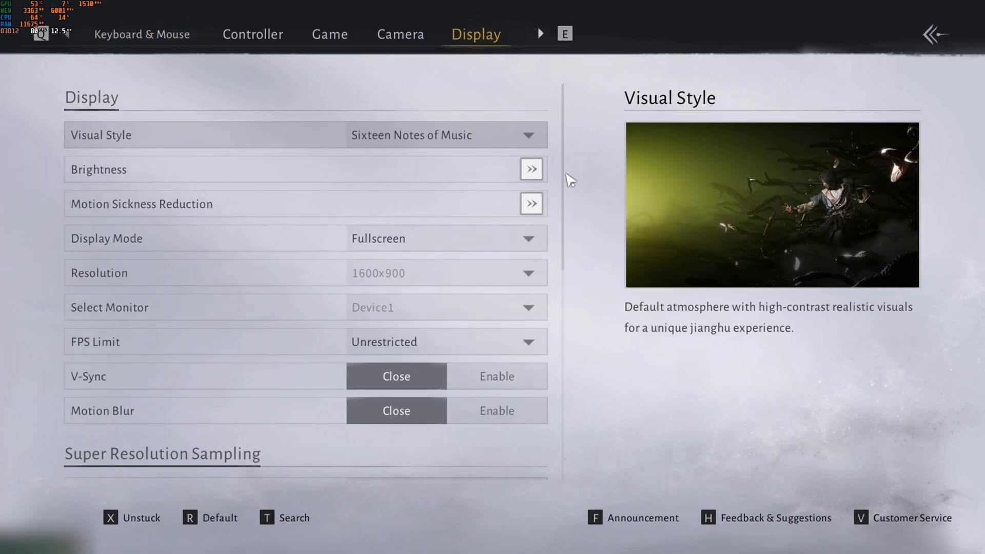
{"action": "scroll", "scroll_direction": "down", "scroll_amount": 3}
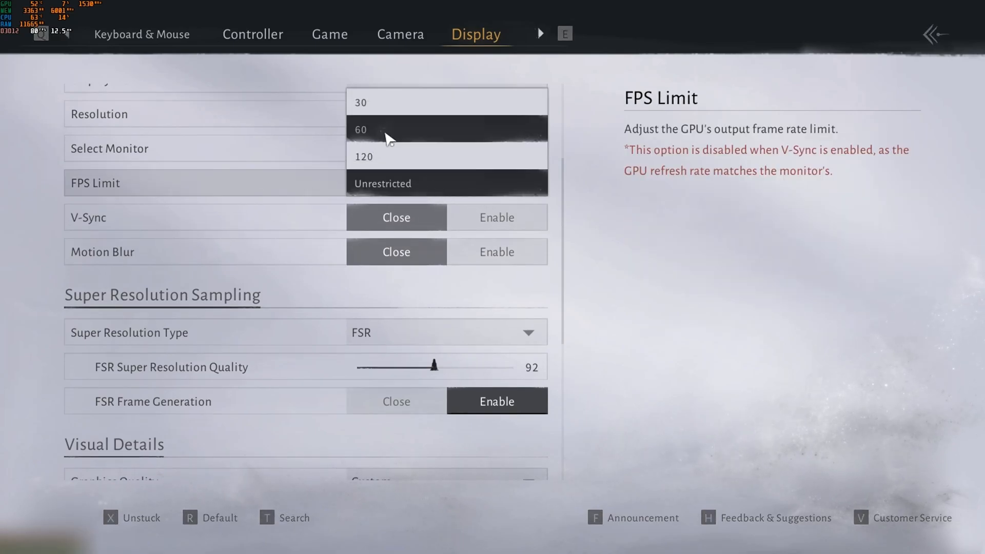
{"action": "left_click", "coordinate": [360, 130]}
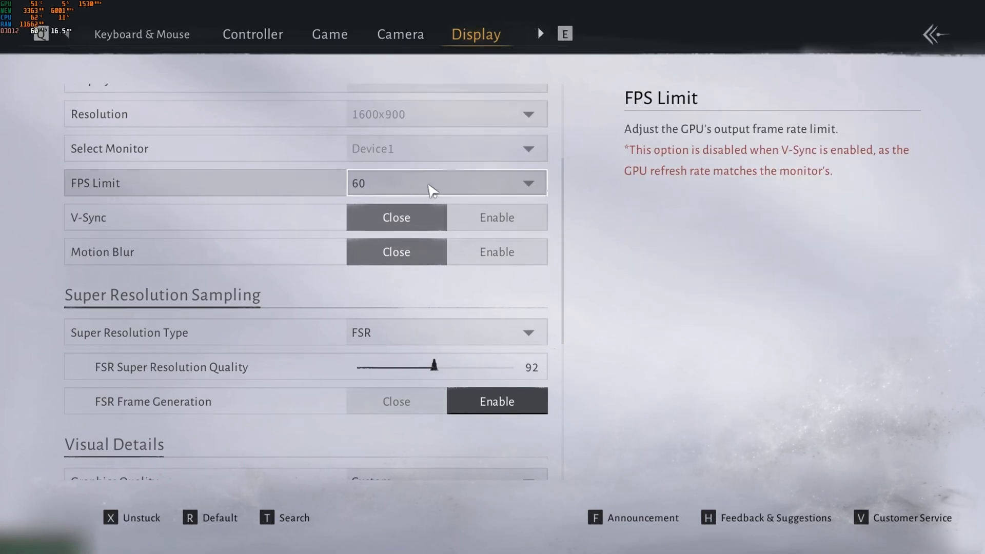
{"action": "scroll", "scroll_direction": "down", "scroll_amount": 3}
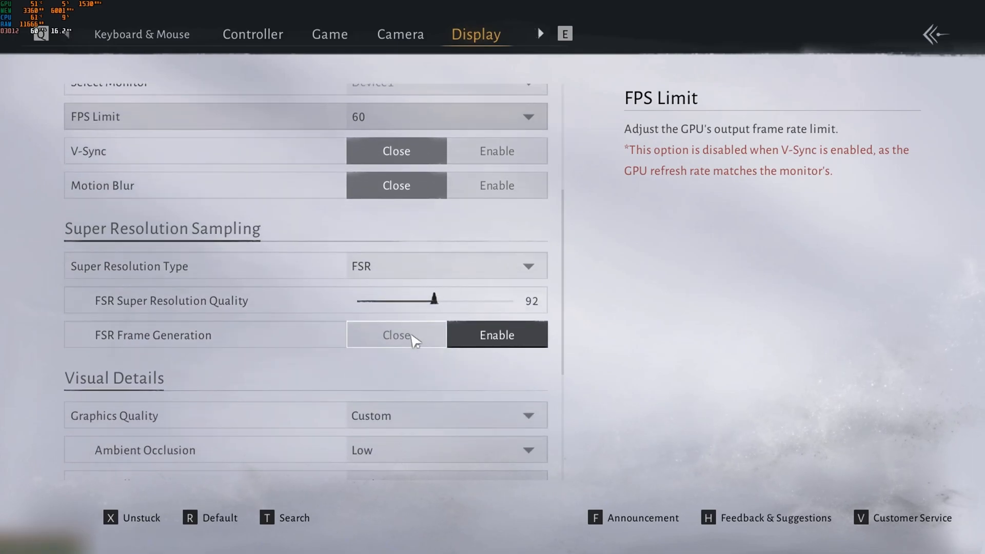
{"action": "left_click", "coordinate": [396, 335]}
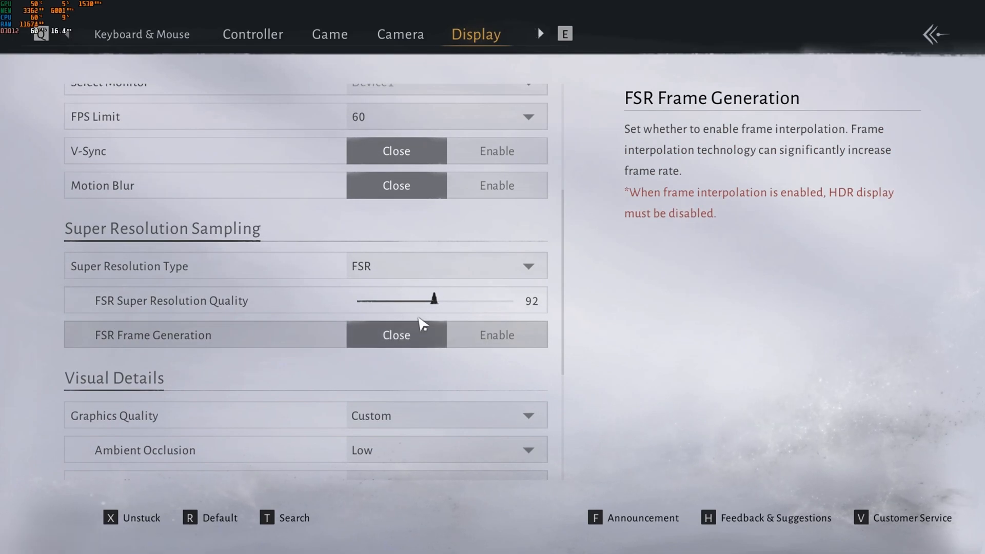
{"action": "mouse_move", "coordinate": [57, 261]}
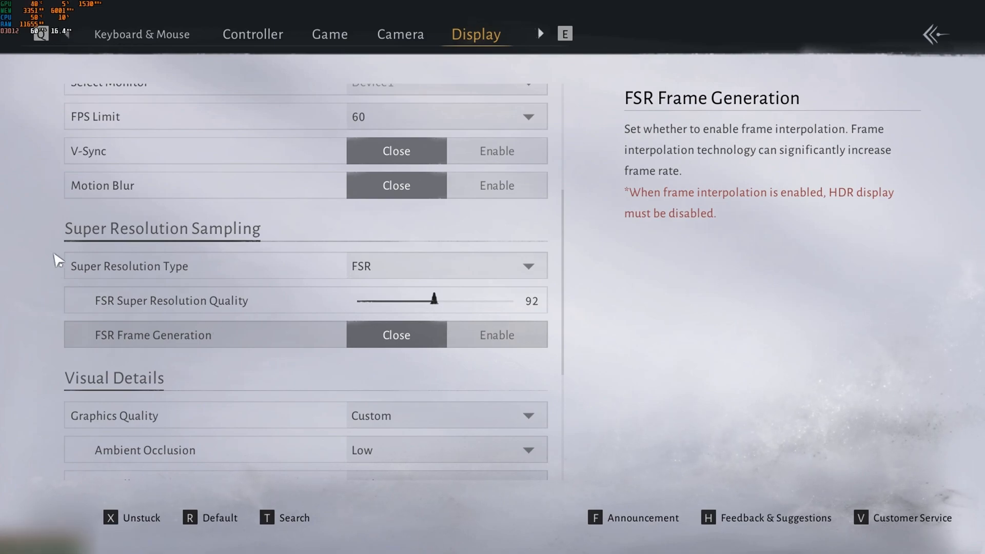
{"action": "mouse_move", "coordinate": [437, 310]}
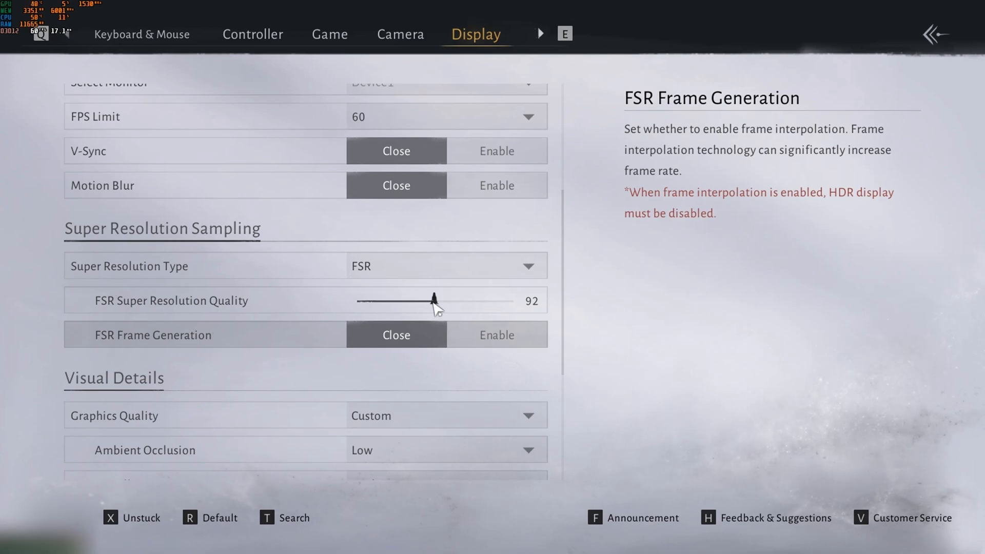
Drag the FSR super resolution quality slider down from 92 to 70
{"action": "left_click_drag", "start_coordinate": [432, 300], "coordinate": [403, 301]}
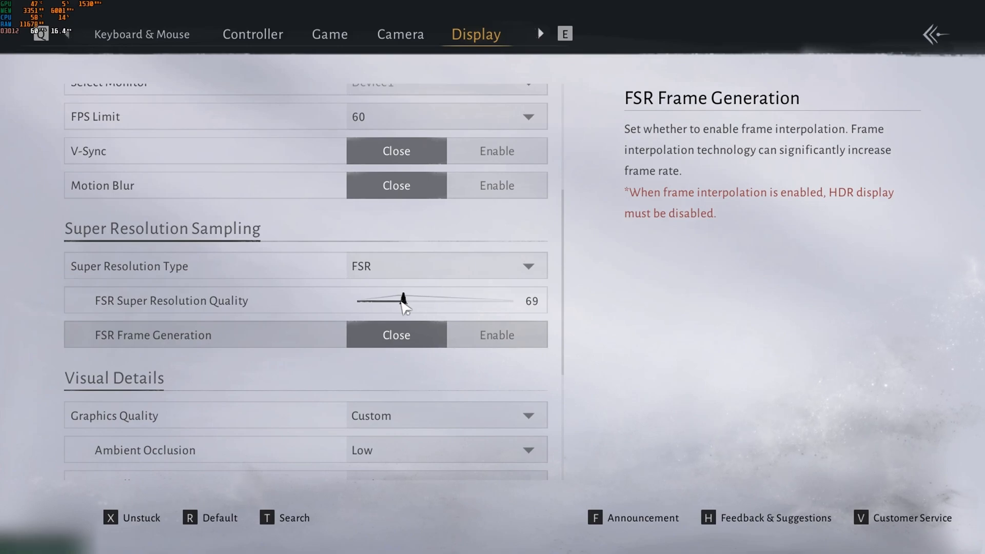
{"action": "left_click_drag", "start_coordinate": [402, 301], "coordinate": [387, 301]}
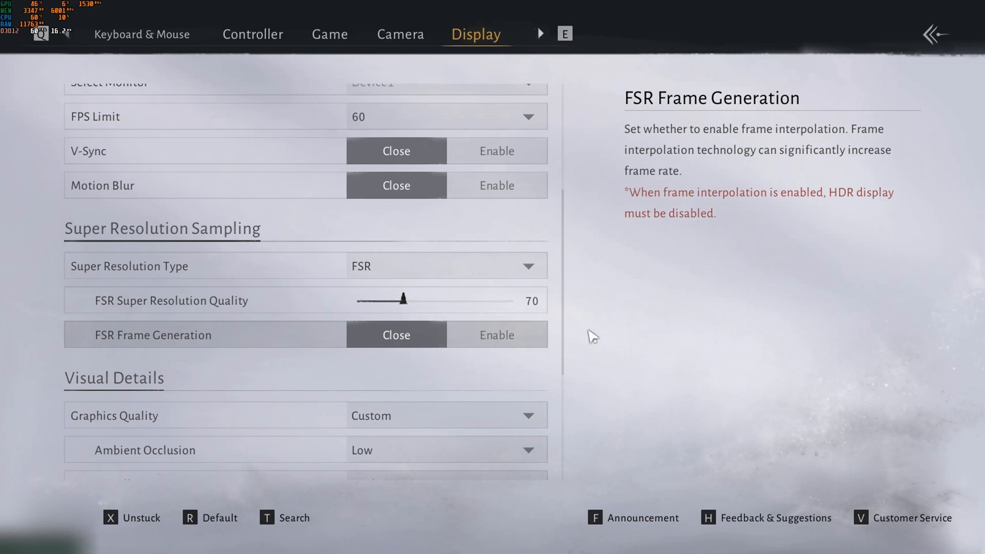
{"action": "scroll", "scroll_direction": "down", "scroll_amount": 3}
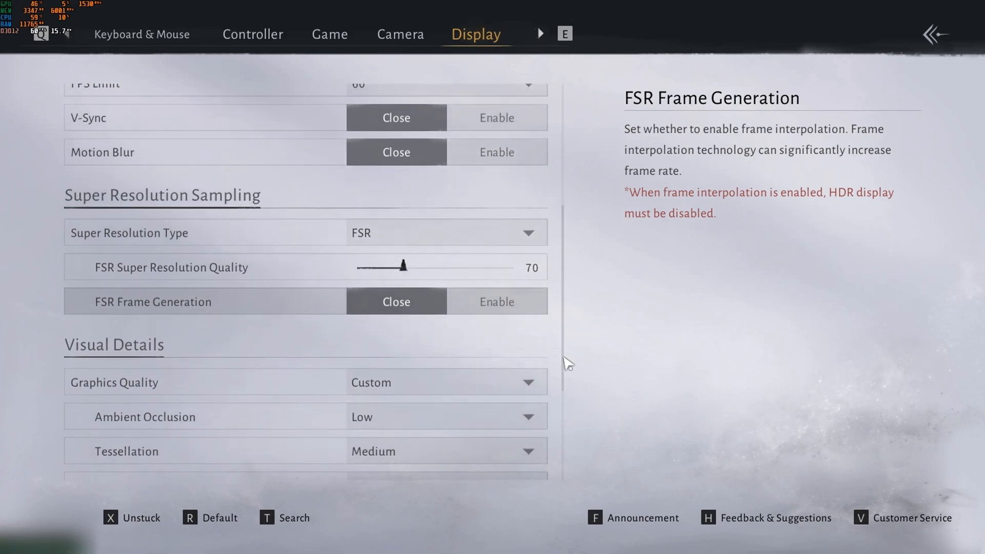
Keep Lighting Quality on Low under Visual Details while tessellation and vegetation drop to Low
{"action": "scroll", "scroll_direction": "down", "scroll_amount": 3}
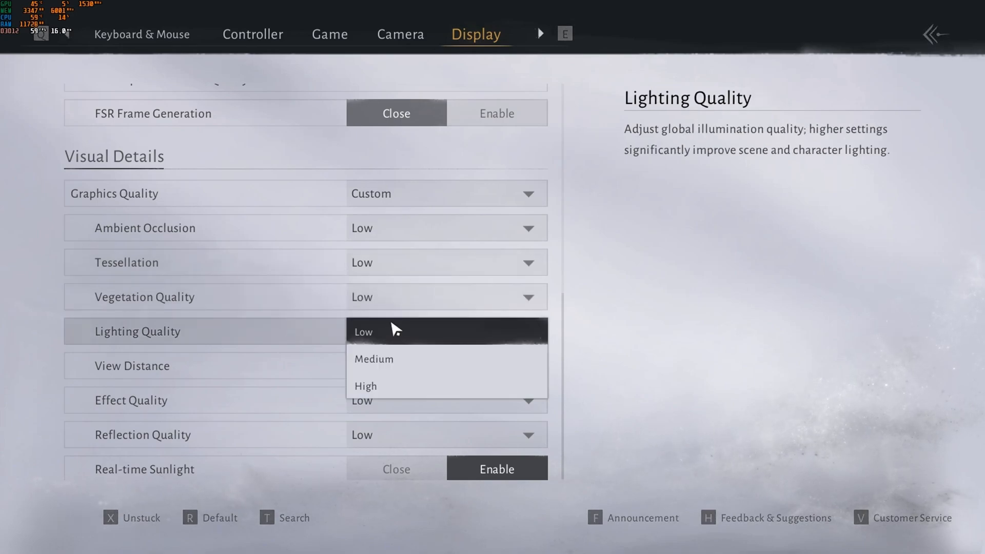
{"action": "left_click", "coordinate": [363, 331]}
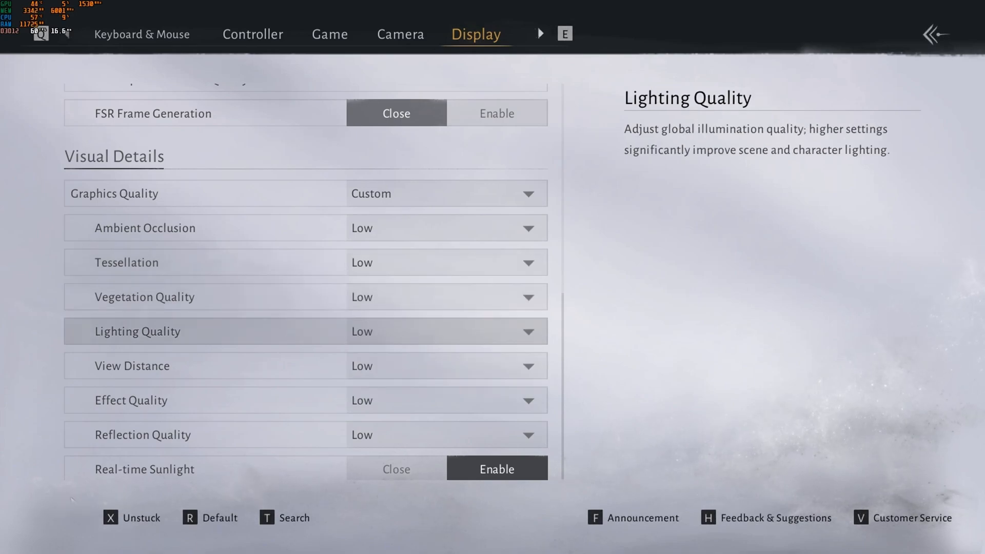